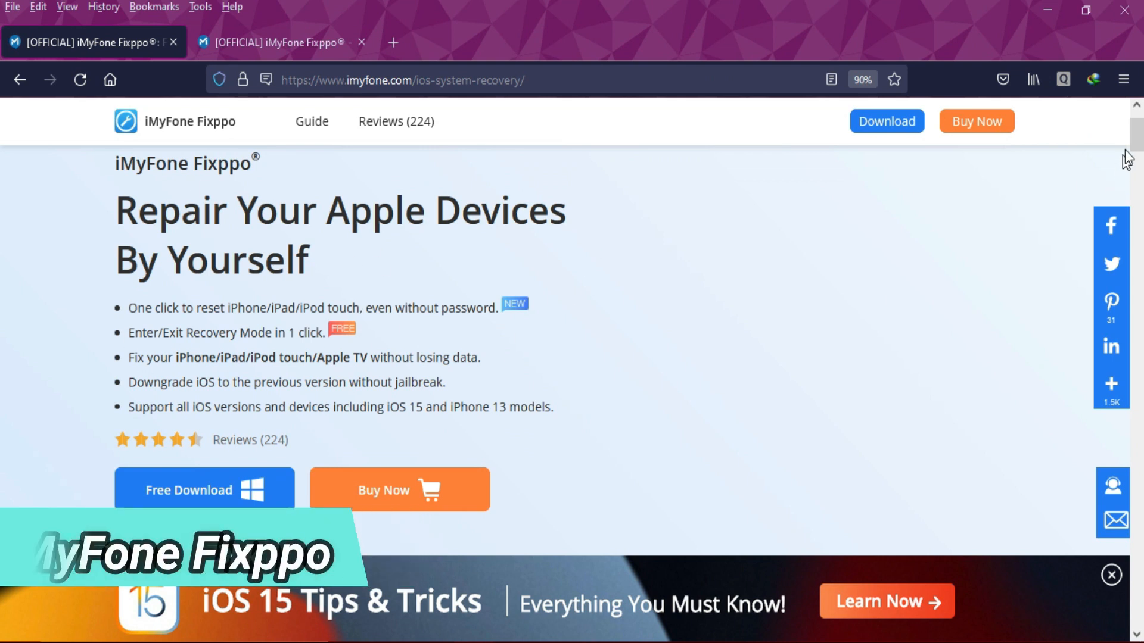
Scroll the Fixppo product page past the issue grid to the 'Fix iOS/iPadOS/tvOS without Losing Data' section.
scroll("down", 3)
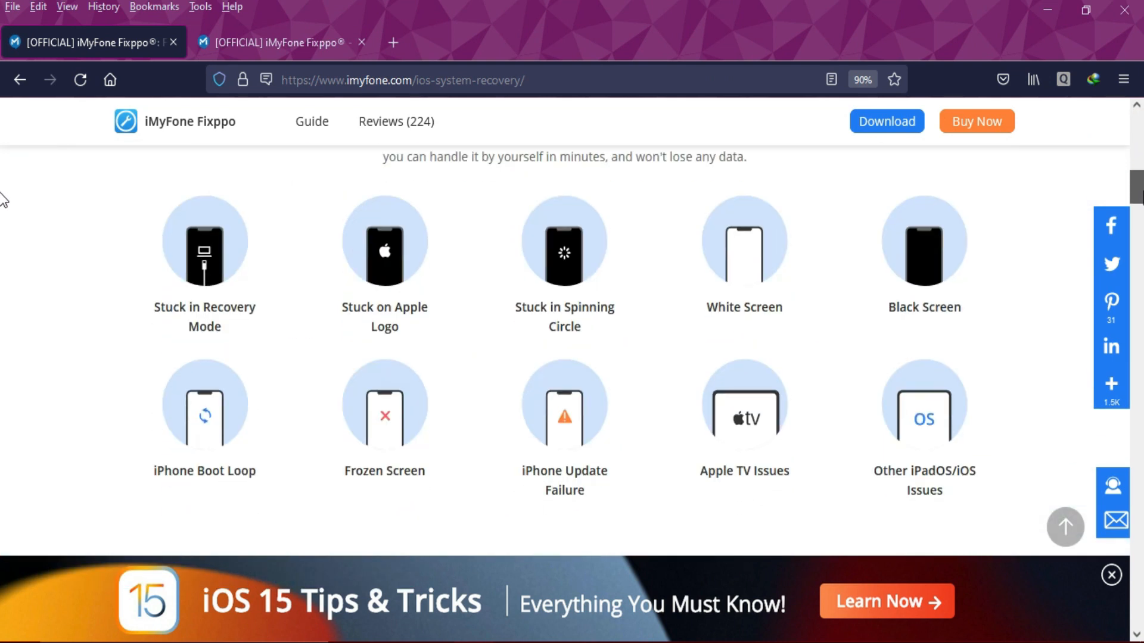
scroll("down", 3)
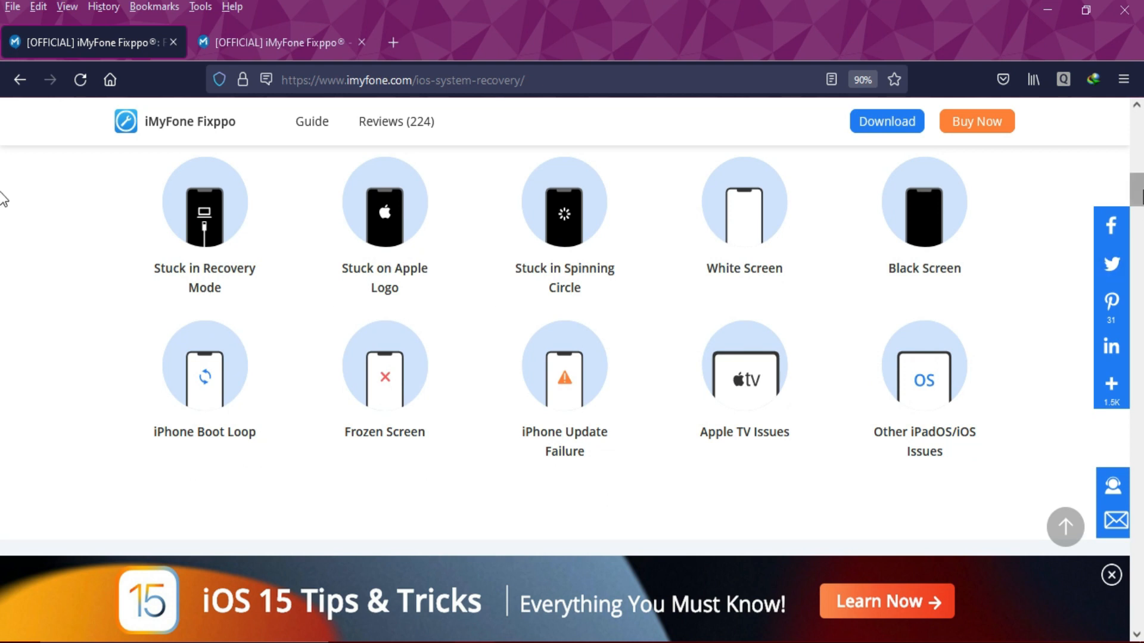
scroll("down", 3)
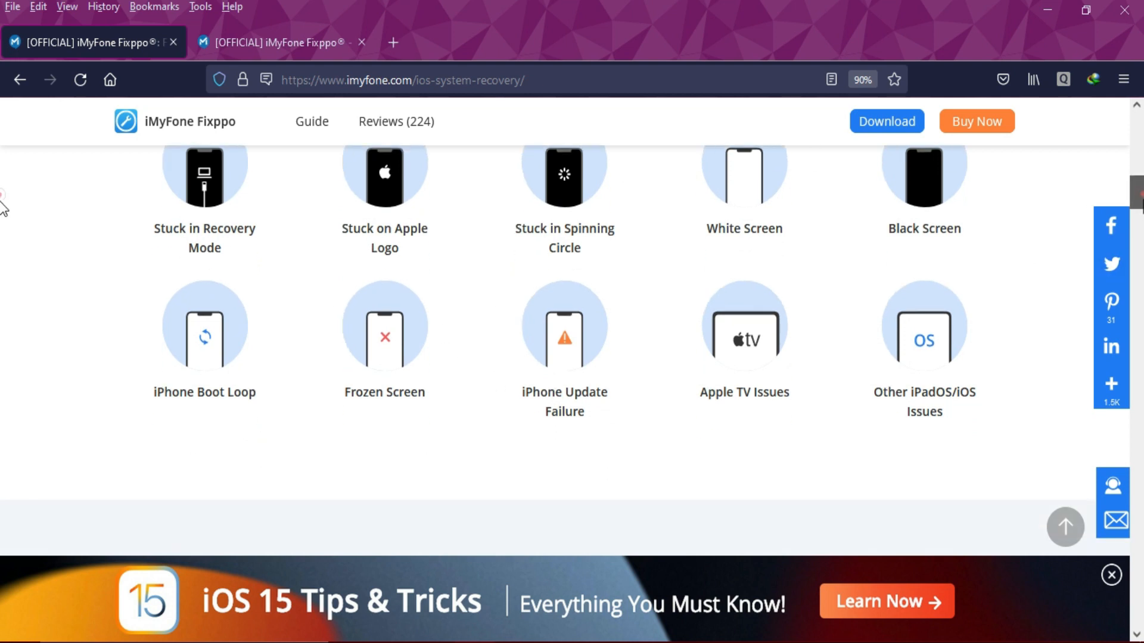
scroll("down", 3)
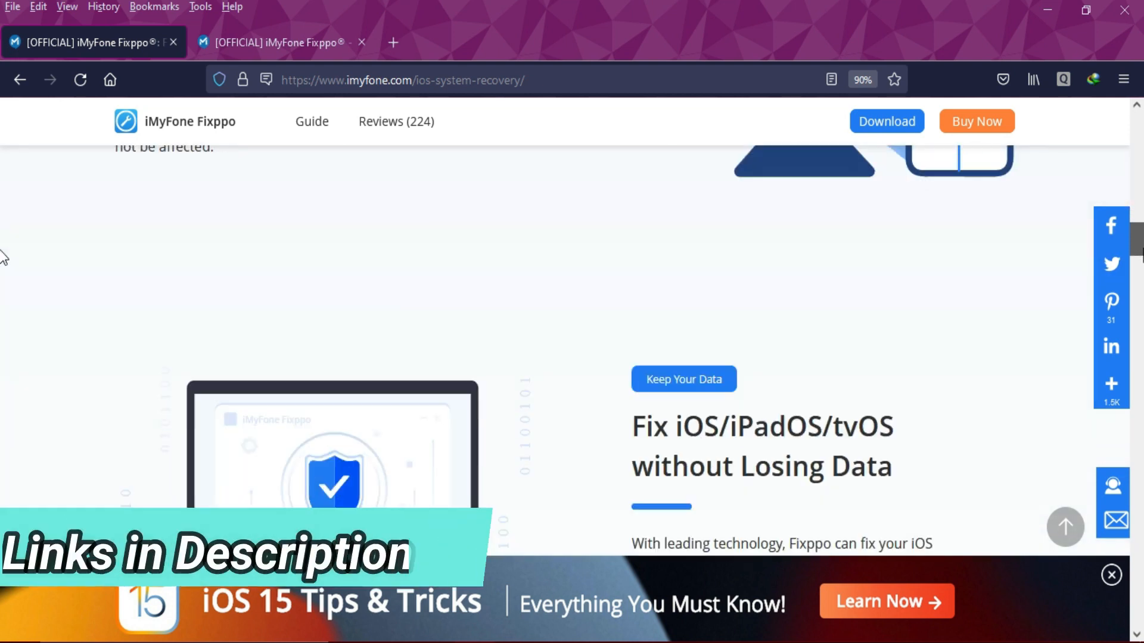
scroll("down", 3)
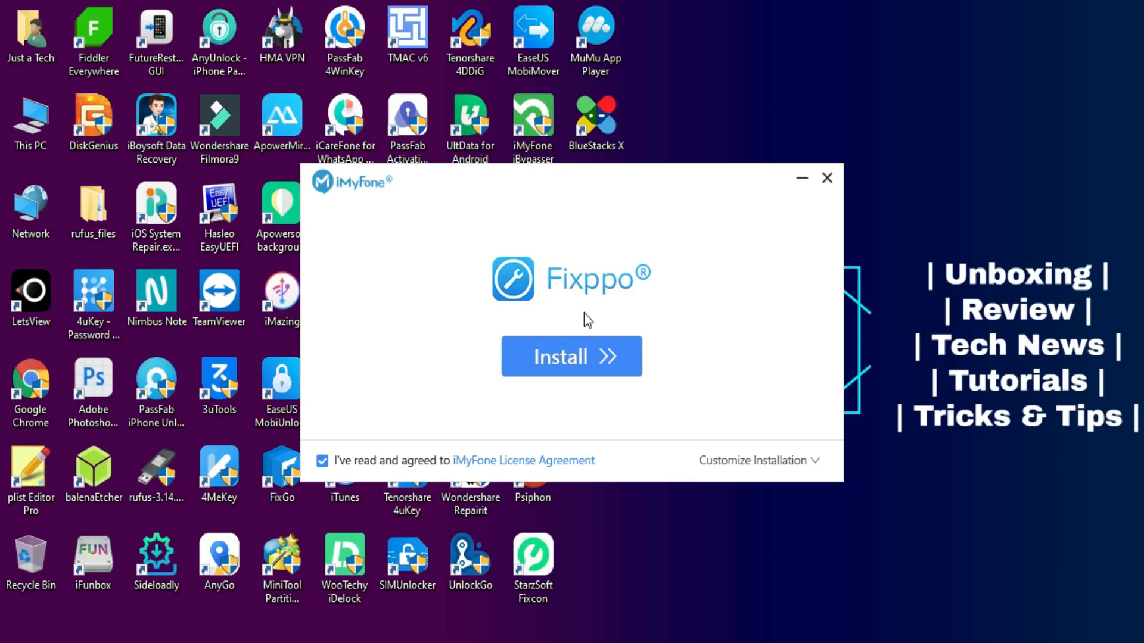
Install Fixppo and start it once installation finishes.
left_click(571, 356)
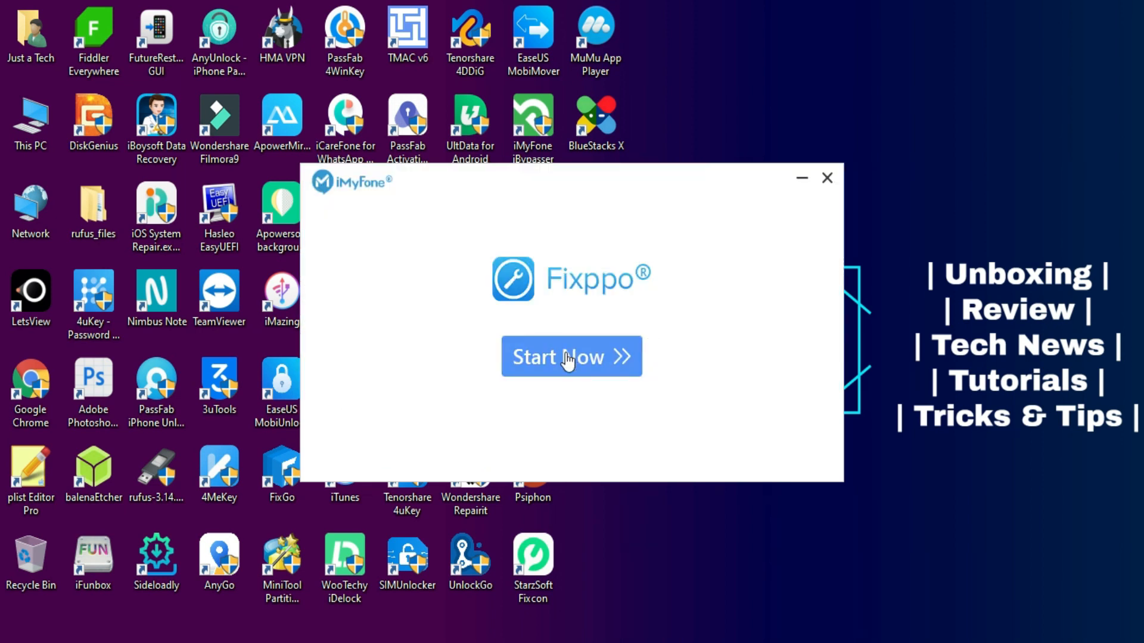
left_click(570, 356)
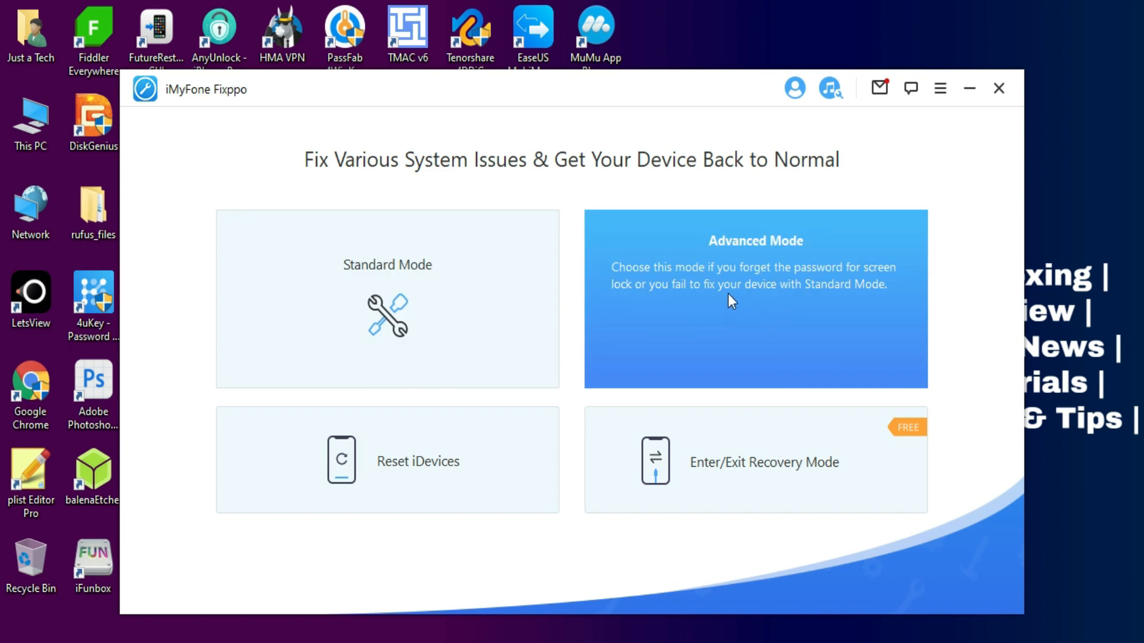
mouse_move(611, 359)
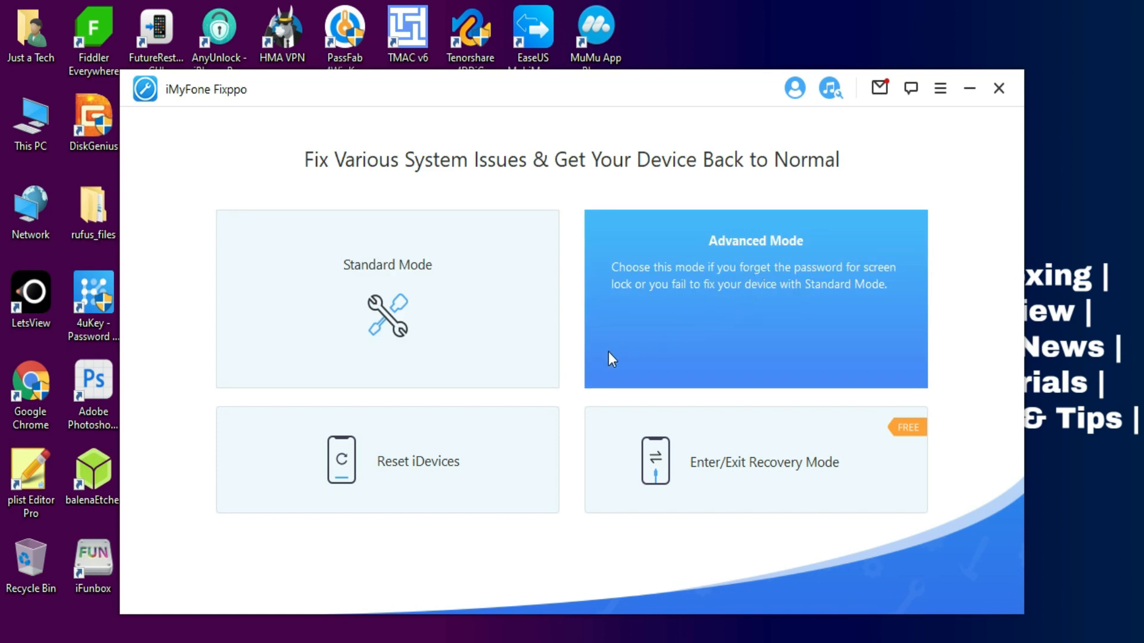
mouse_move(427, 479)
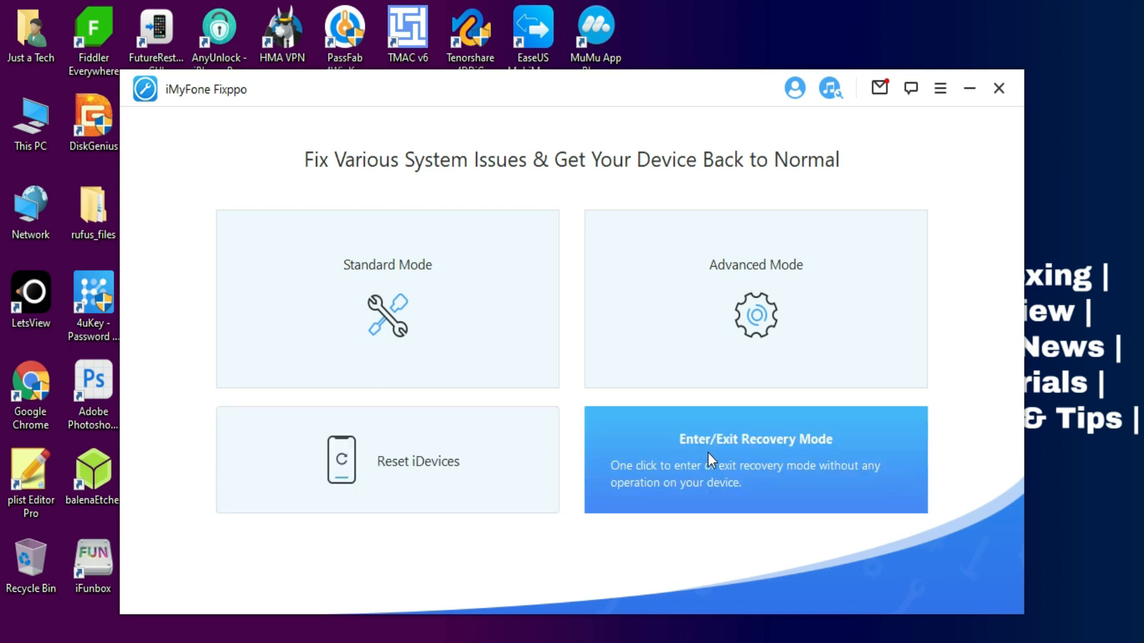
mouse_move(866, 440)
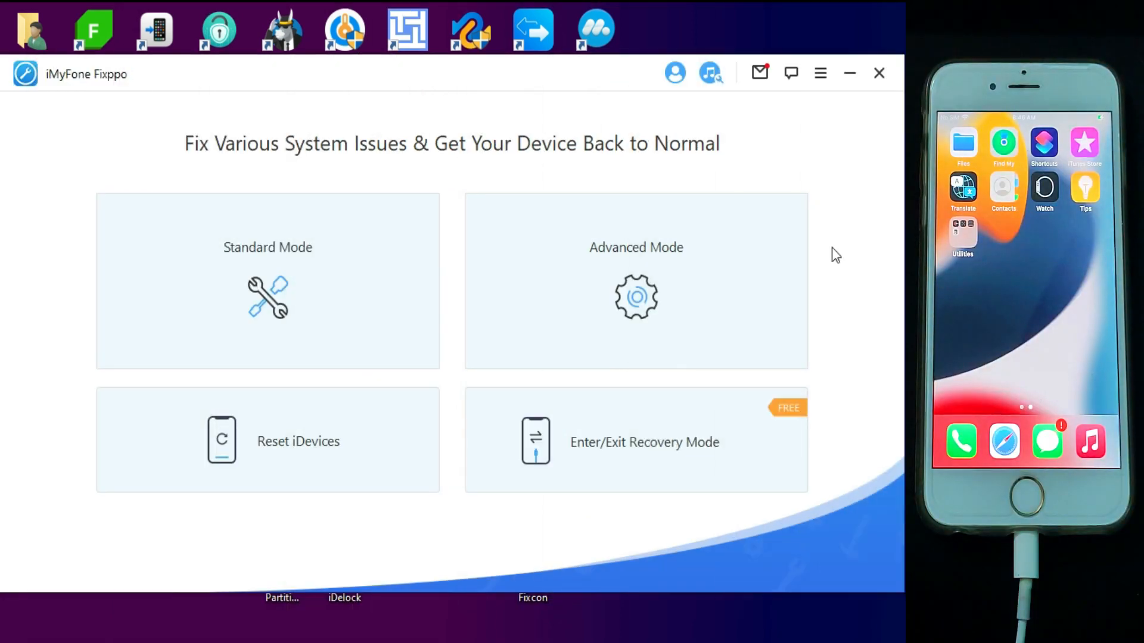
Use the Enter/Exit Recovery Mode tool to put the connected iPhone into recovery mode.
left_click(266, 281)
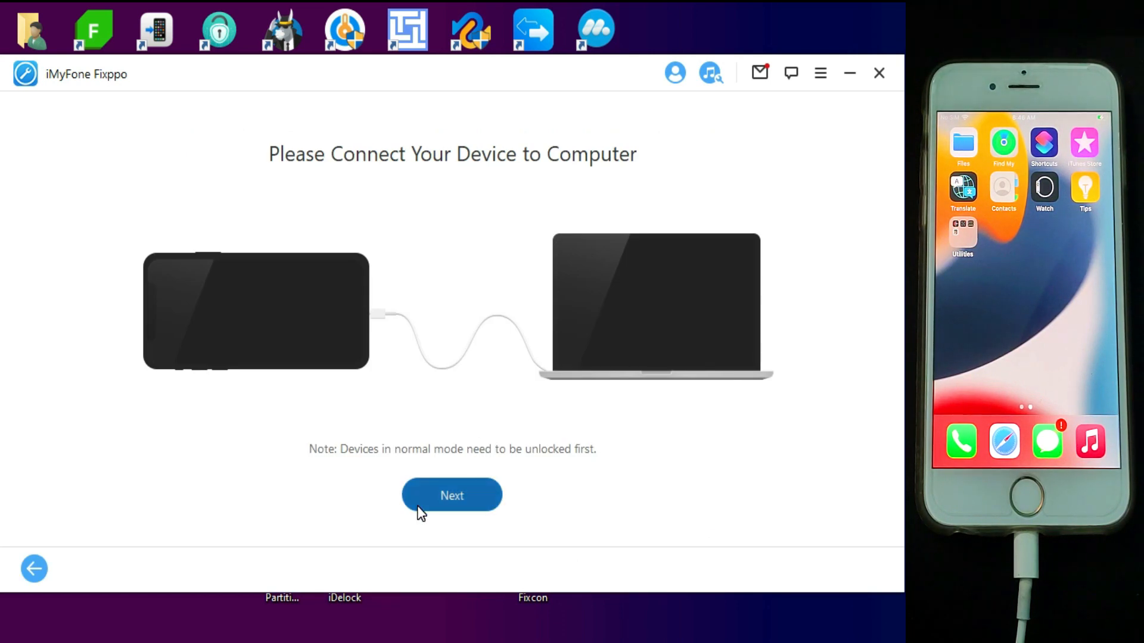
left_click(451, 496)
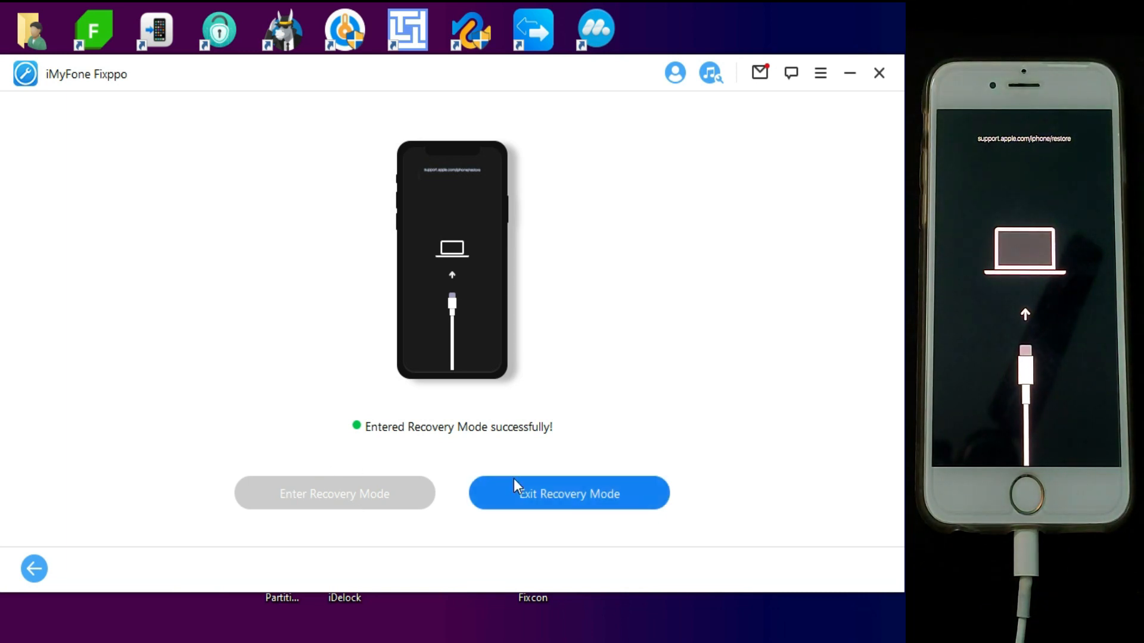
Exit recovery mode on the iPhone and go back to the main repair-mode menu.
left_click(569, 493)
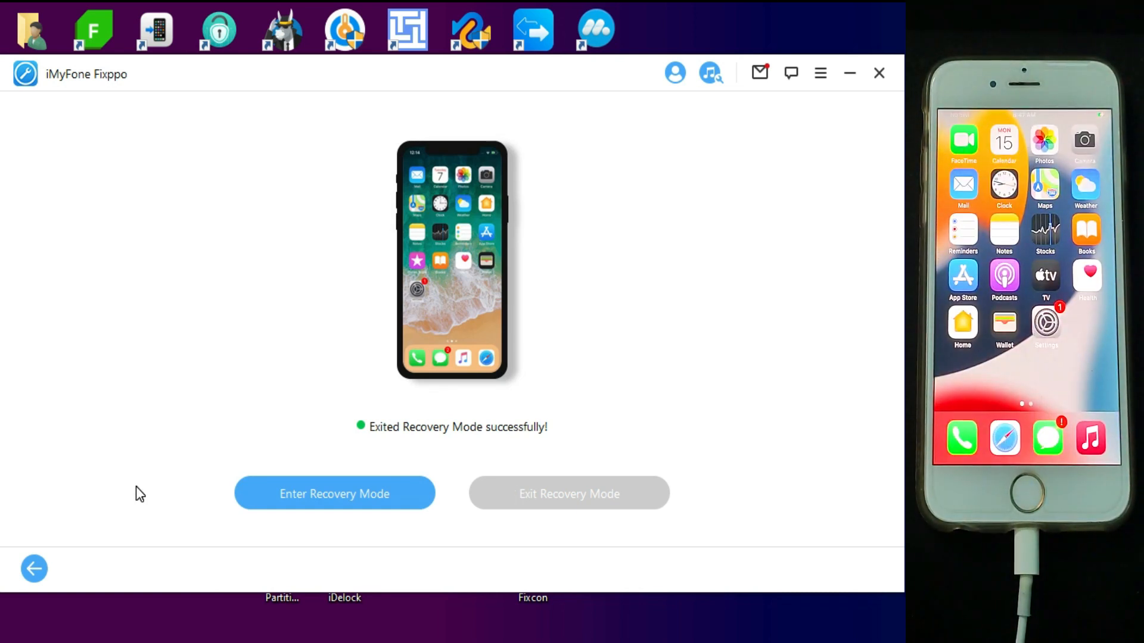
left_click(33, 569)
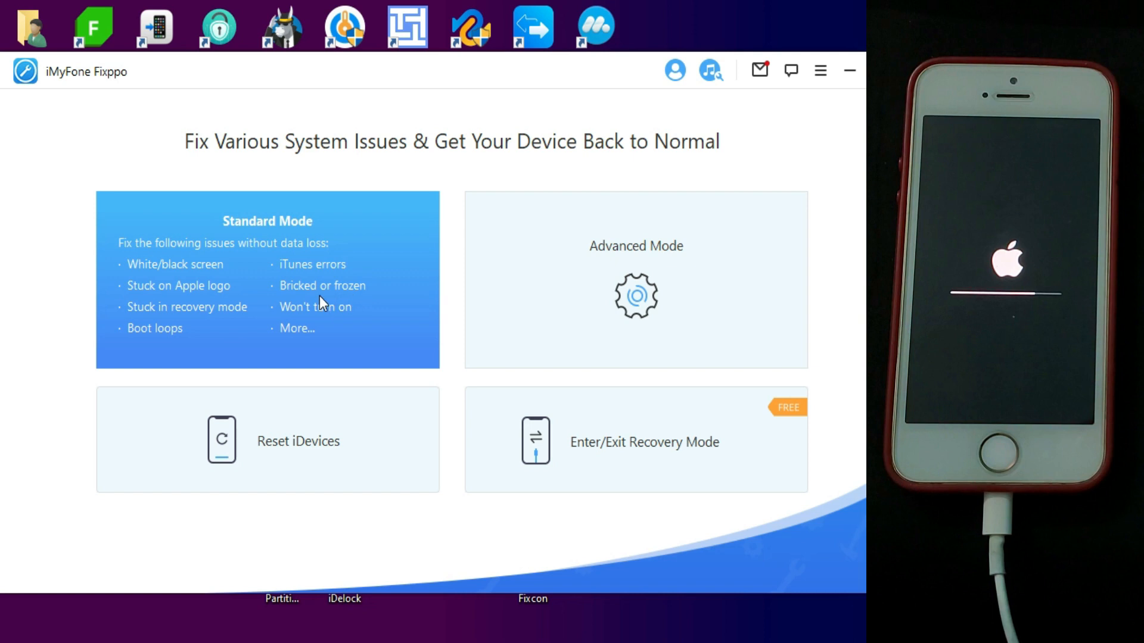
Choose Standard Mode repair and continue with the connected iPhone SE.
left_click(267, 280)
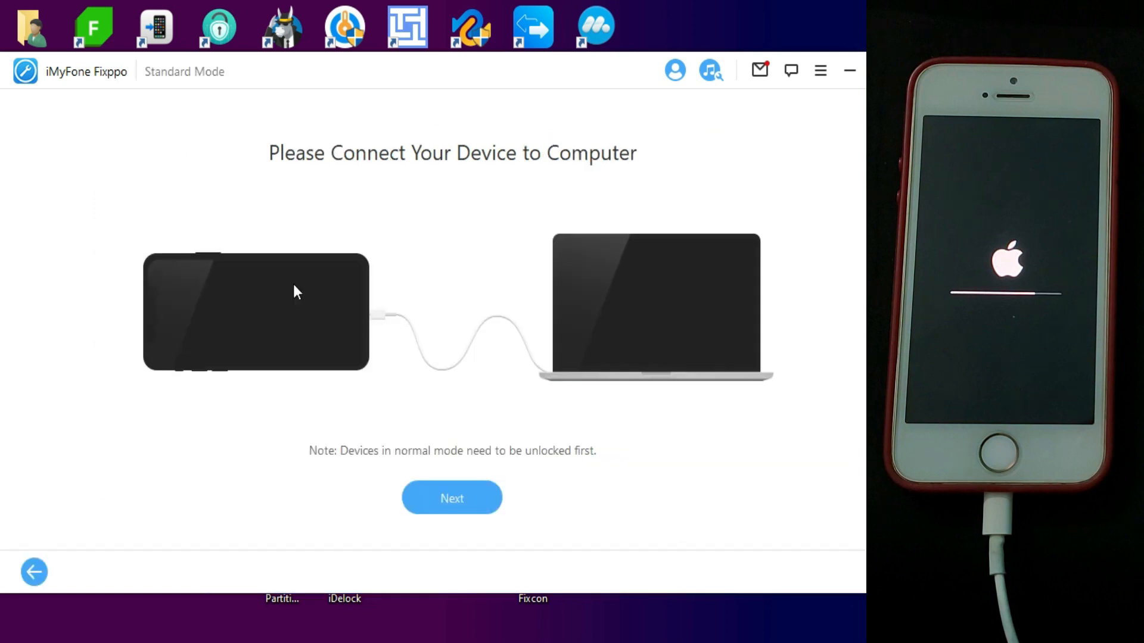
left_click(452, 498)
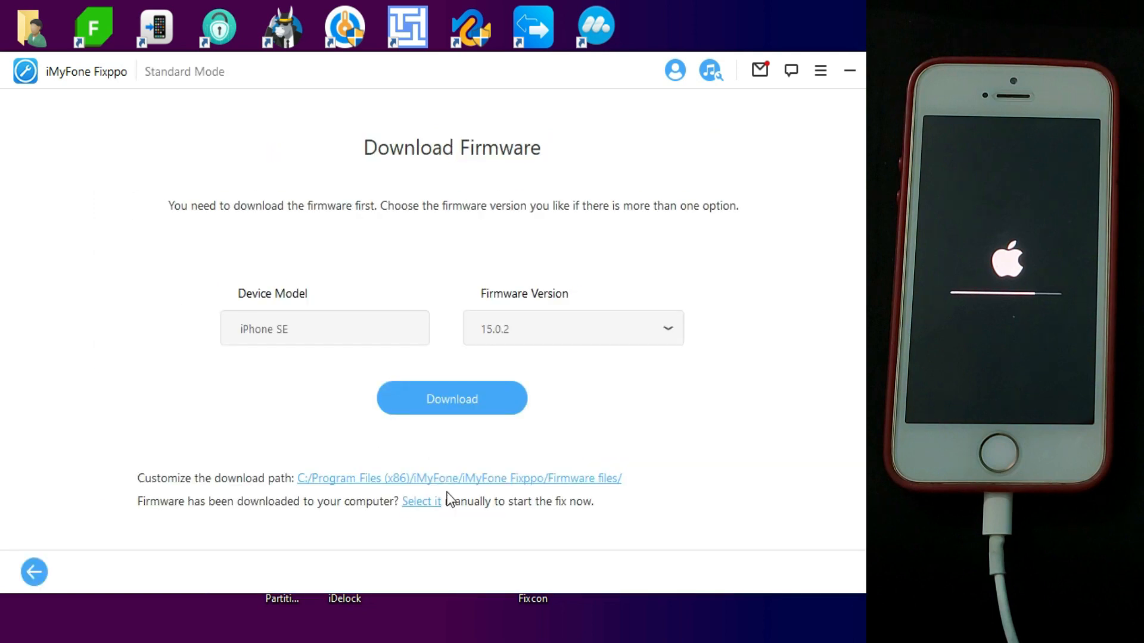
Select firmware version 15.0.2 and download it.
left_click(573, 328)
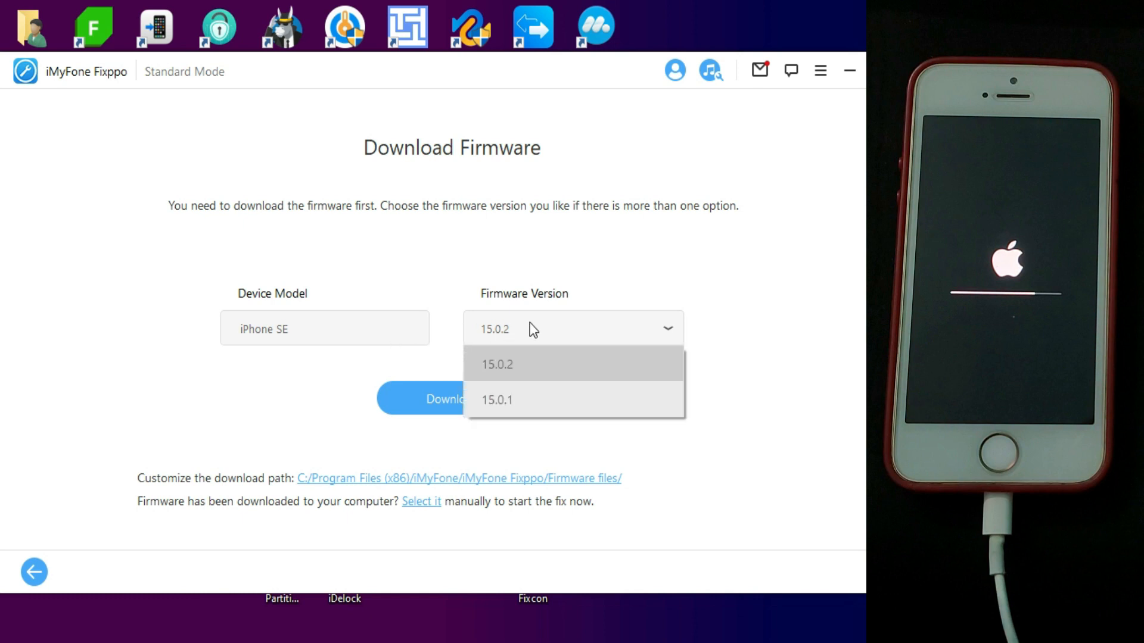
left_click(496, 364)
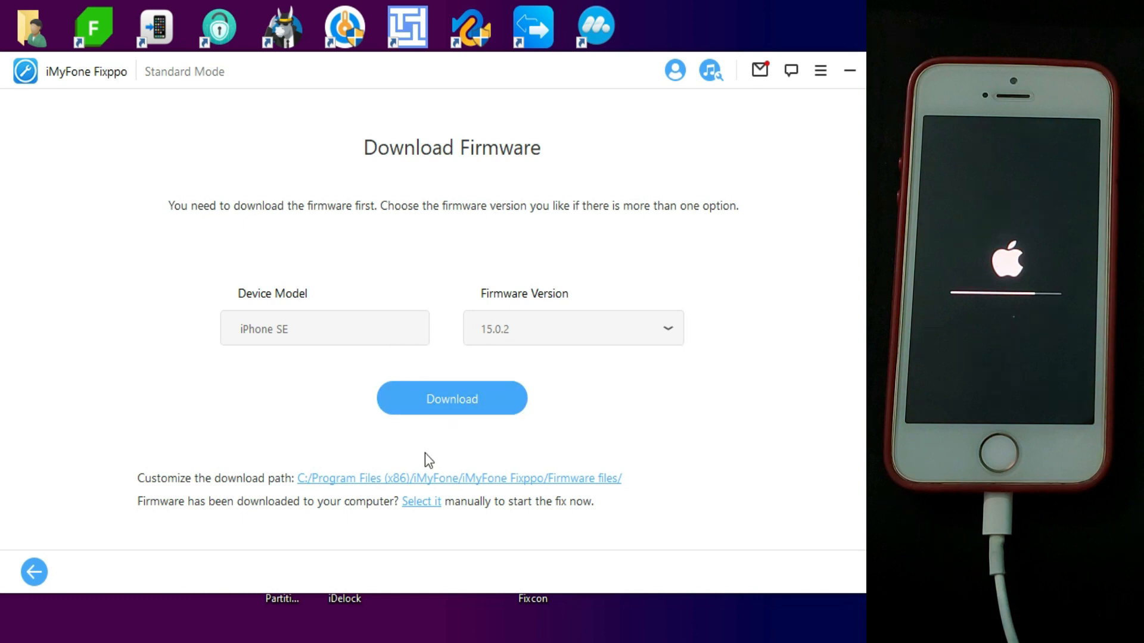
left_click(421, 502)
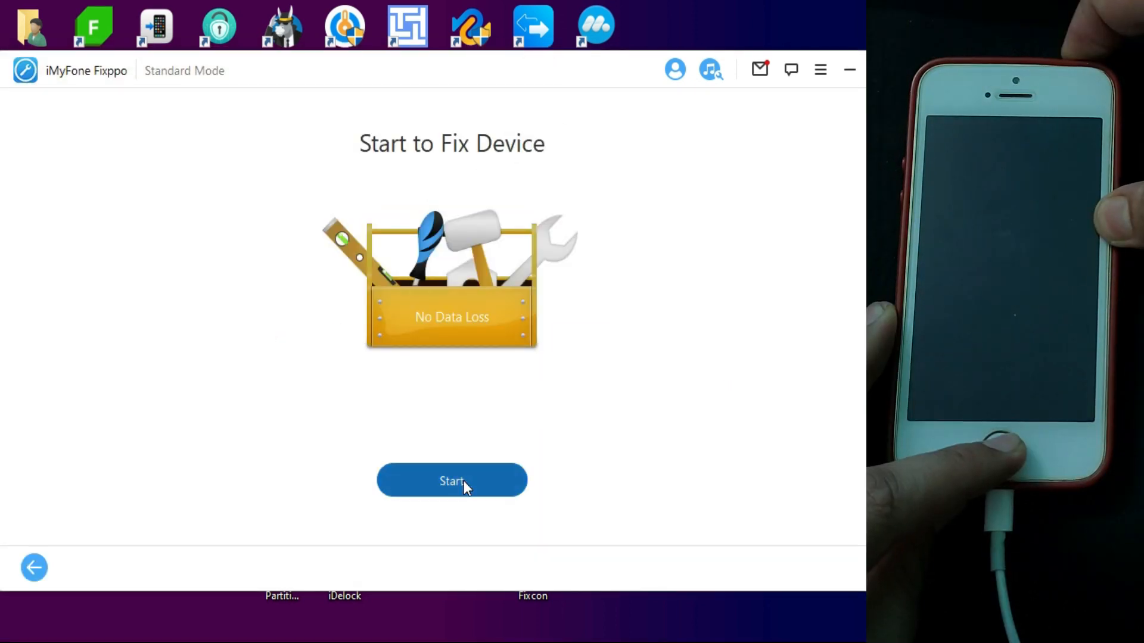
Start the Standard Mode fix and let it run until Fixppo reports SUCCESSFUL.
left_click(451, 480)
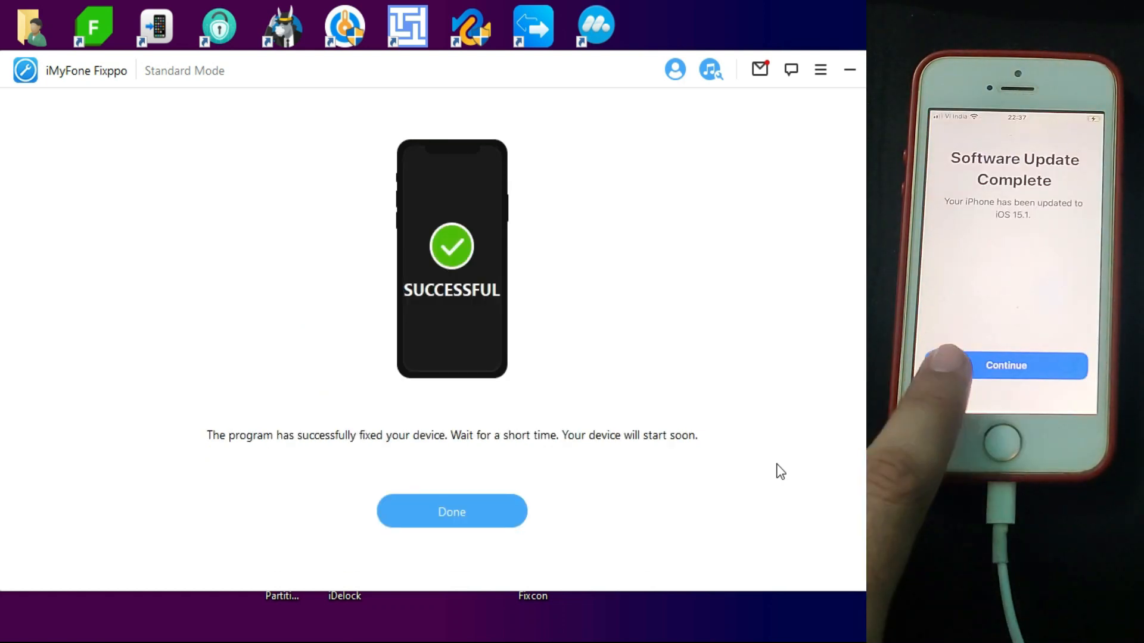
Confirm Done on the SUCCESSFUL screen to return to the repair-mode choices.
left_click(1006, 365)
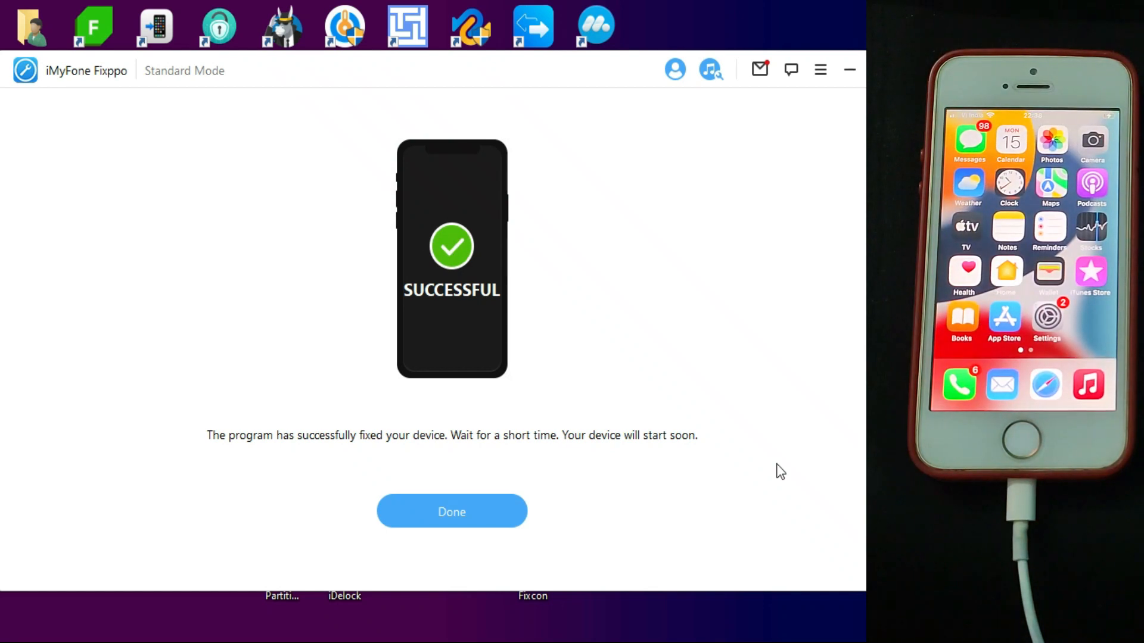
left_click(451, 511)
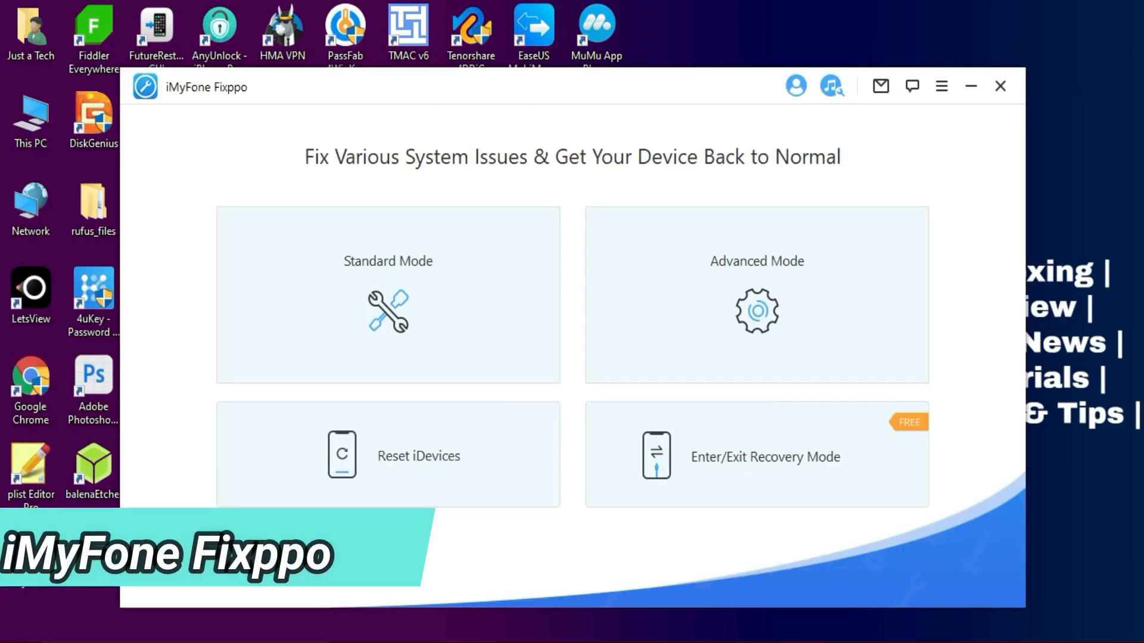